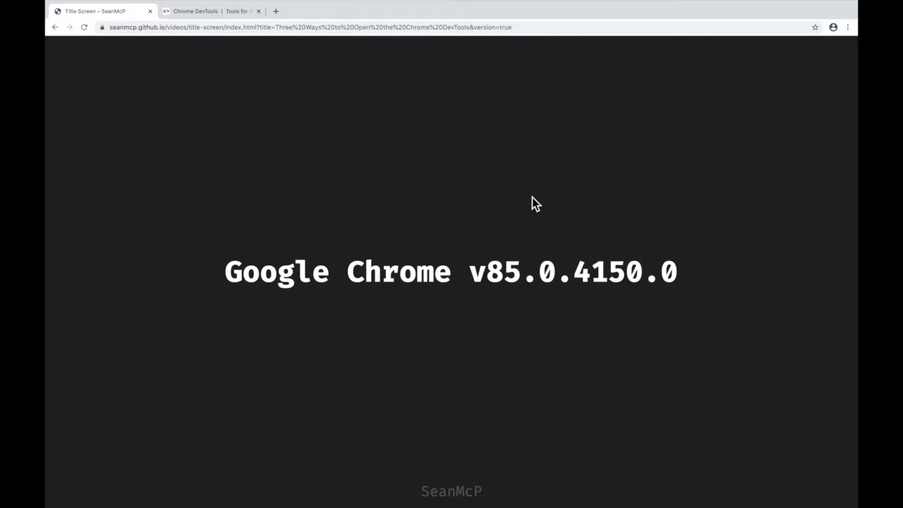
Switch to the 'Chrome DevTools | Tools for Web Developers' documentation tab.
{"action": "left_click", "coordinate": [211, 11]}
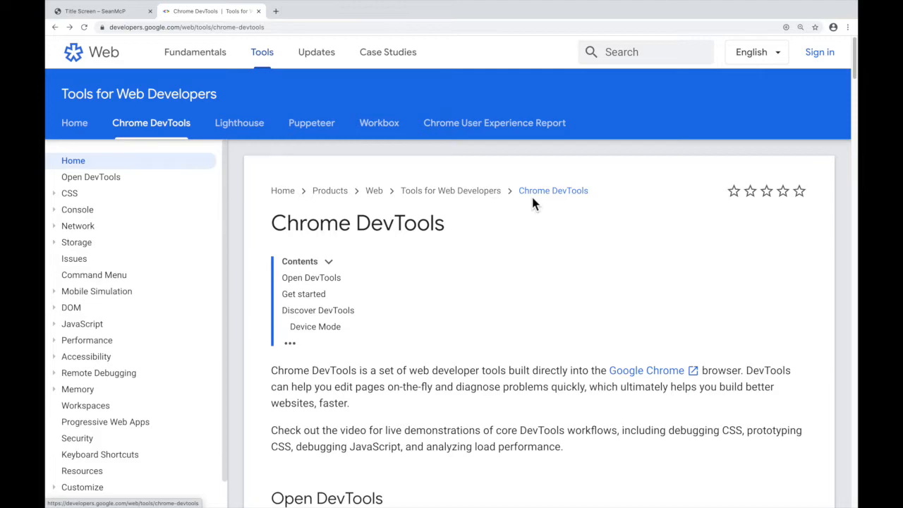
{"action": "mouse_move", "coordinate": [850, 37]}
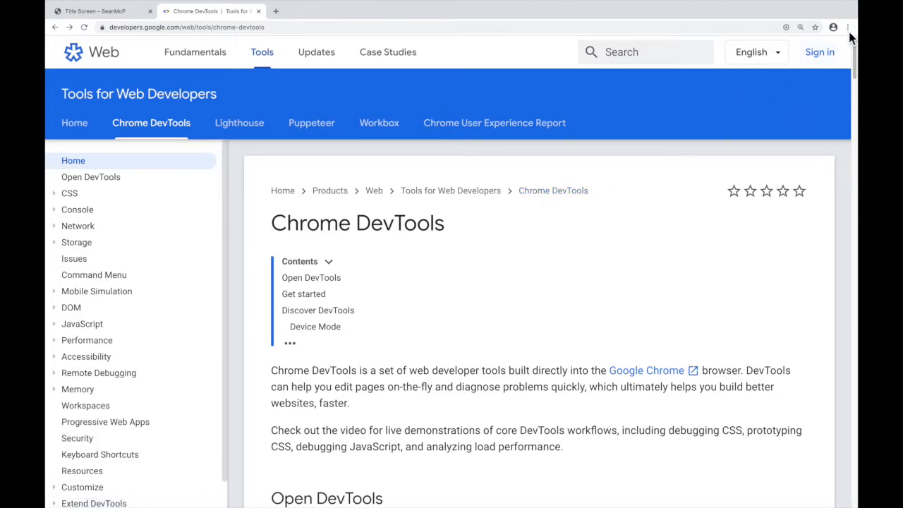
{"action": "mouse_move", "coordinate": [848, 27]}
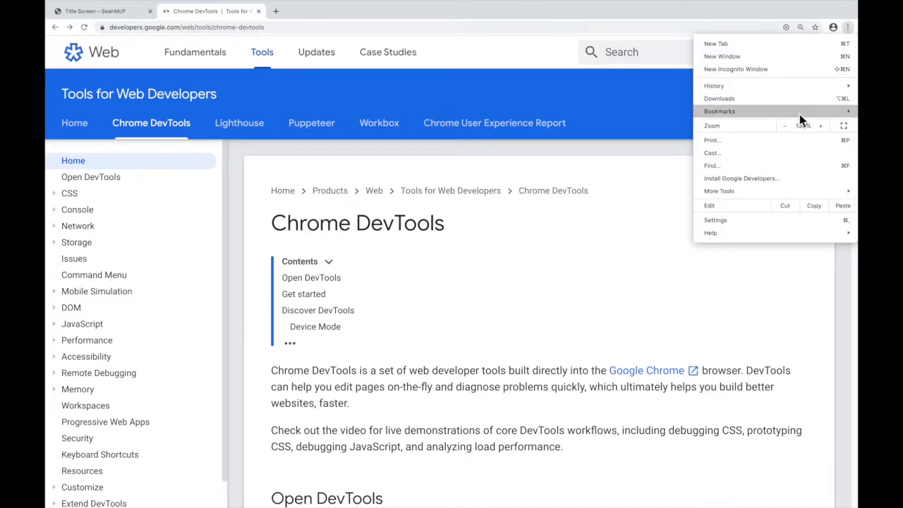
{"action": "left_click", "coordinate": [719, 190]}
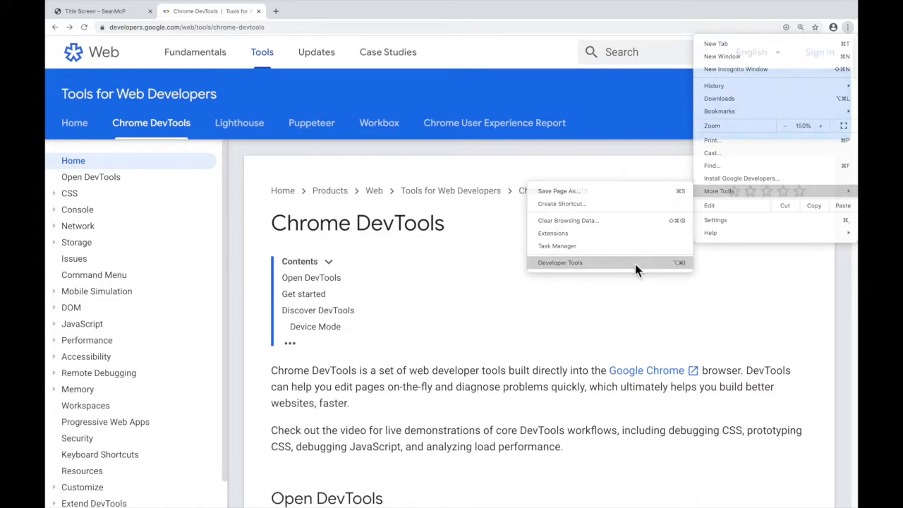
{"action": "left_click", "coordinate": [559, 262]}
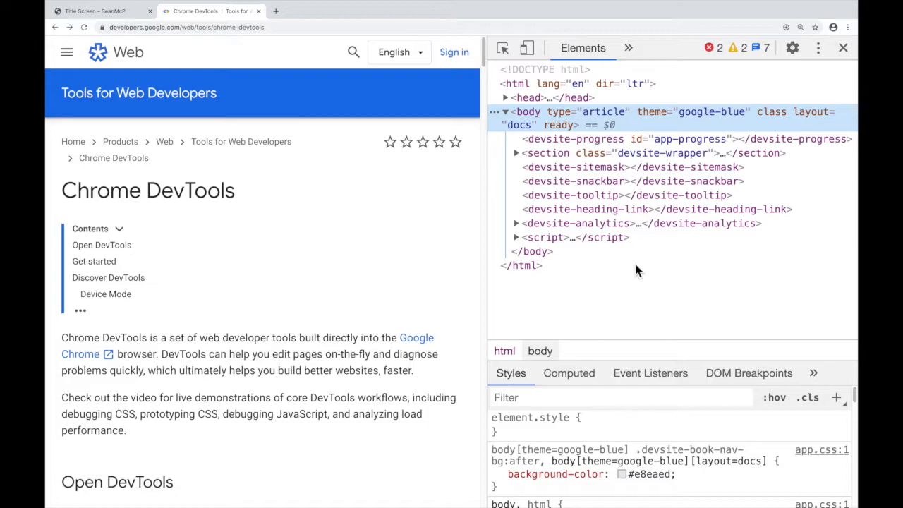
{"action": "mouse_move", "coordinate": [843, 48]}
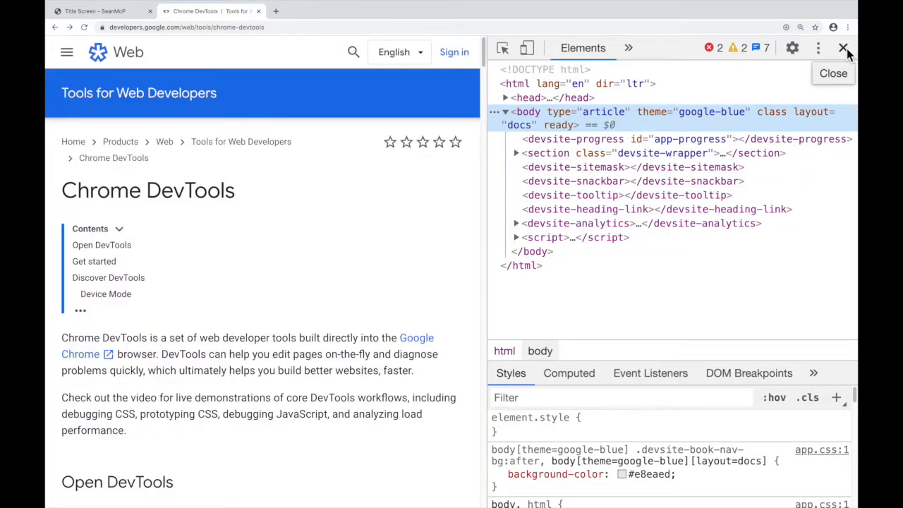
{"action": "left_click", "coordinate": [842, 47]}
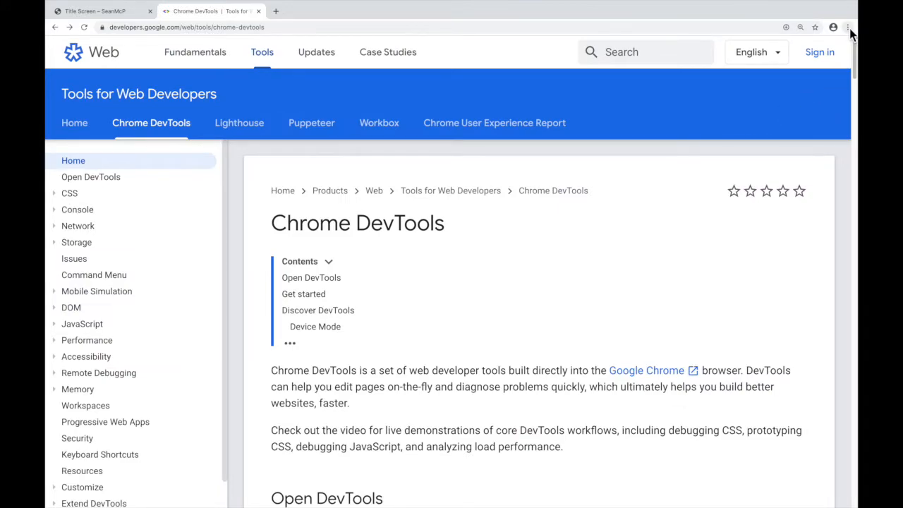
{"action": "left_click", "coordinate": [848, 26]}
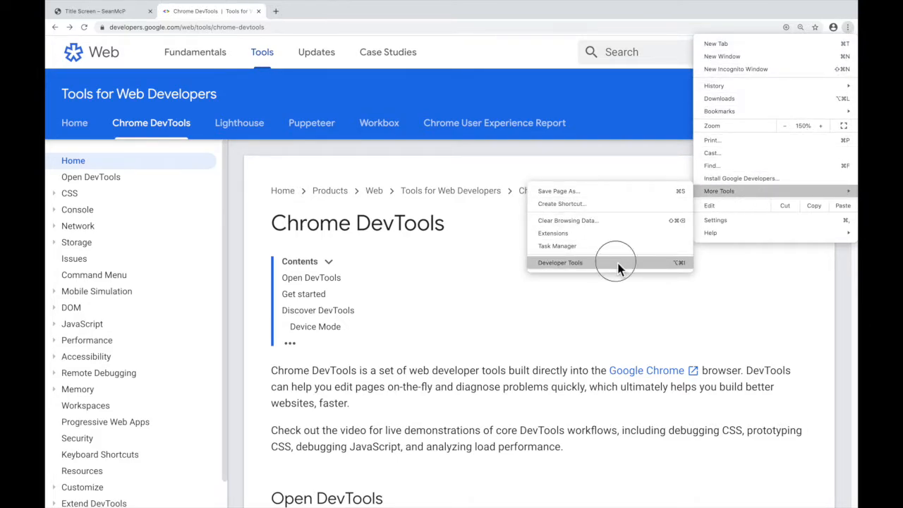
{"action": "left_click", "coordinate": [560, 262]}
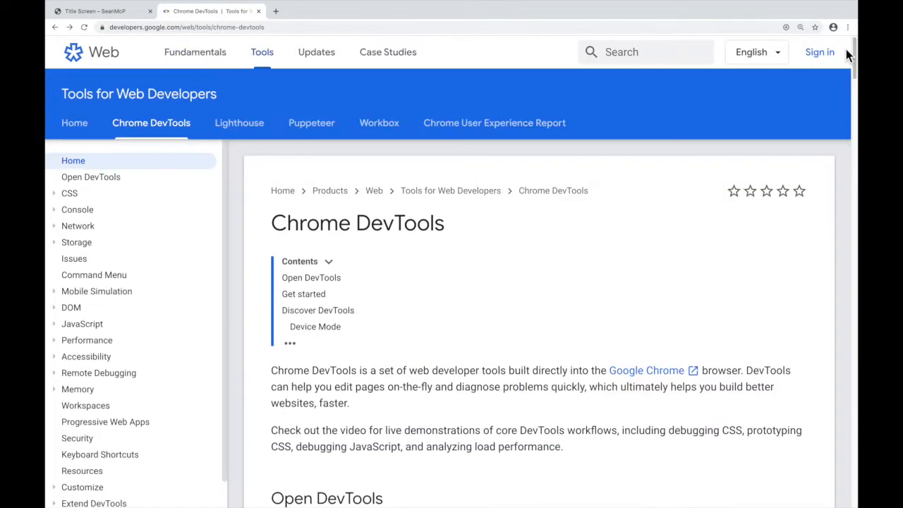
{"action": "mouse_move", "coordinate": [697, 148]}
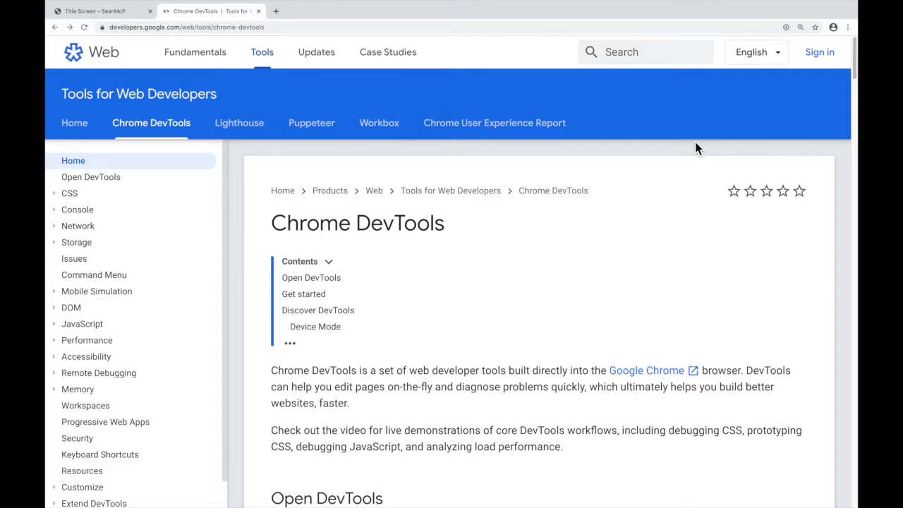
{"action": "mouse_move", "coordinate": [633, 99]}
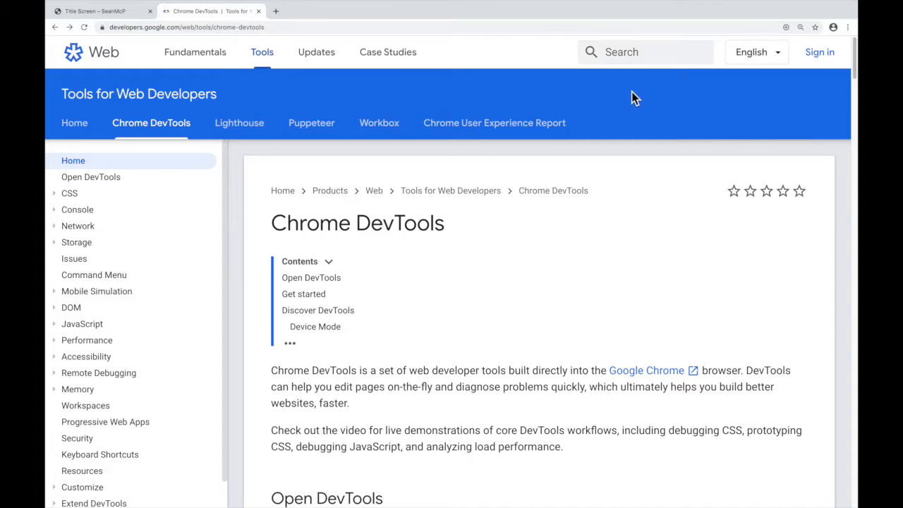
{"action": "right_click", "coordinate": [631, 98]}
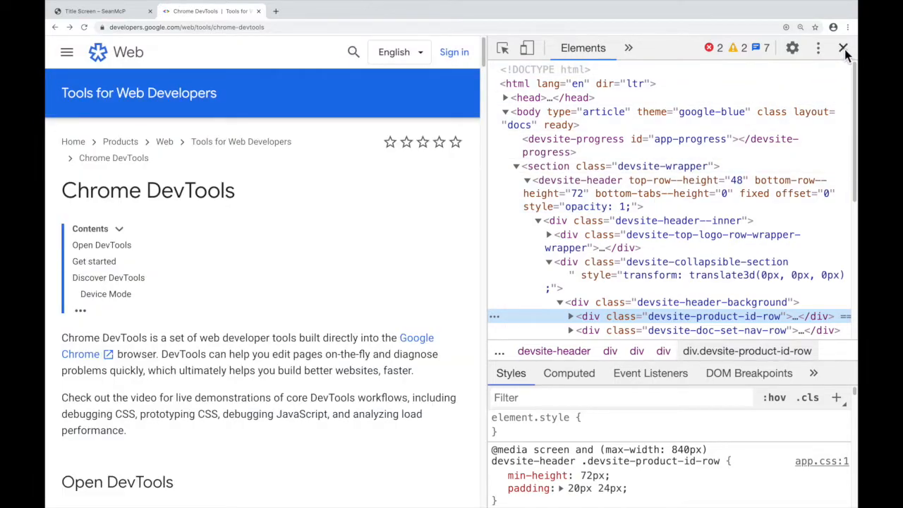
{"action": "left_click", "coordinate": [844, 47]}
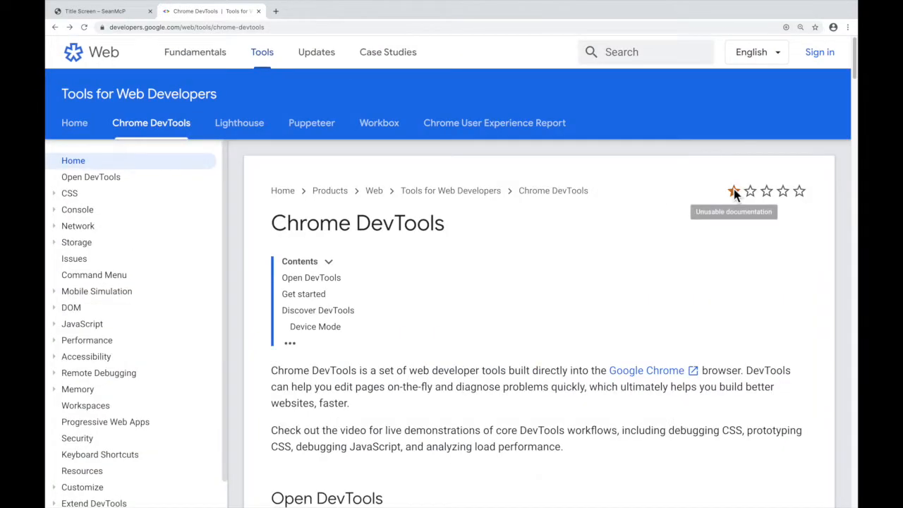
{"action": "mouse_move", "coordinate": [651, 204]}
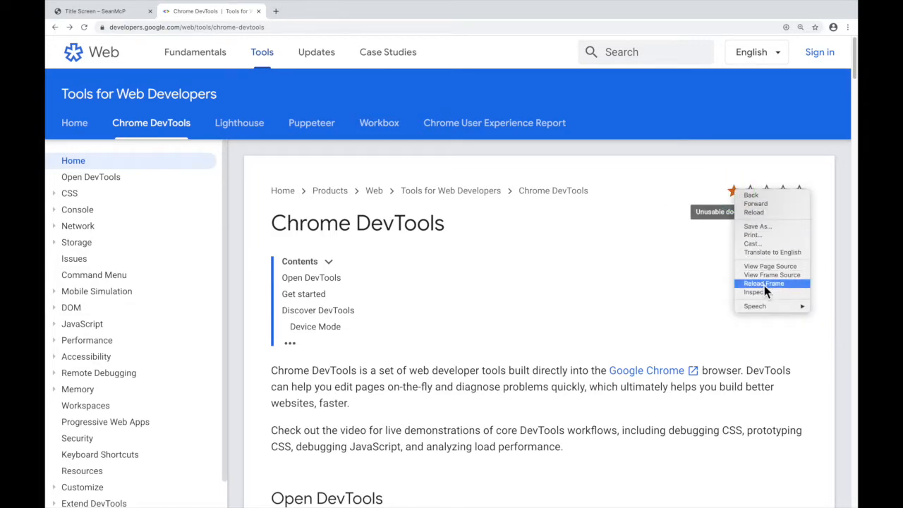
{"action": "left_click", "coordinate": [754, 292]}
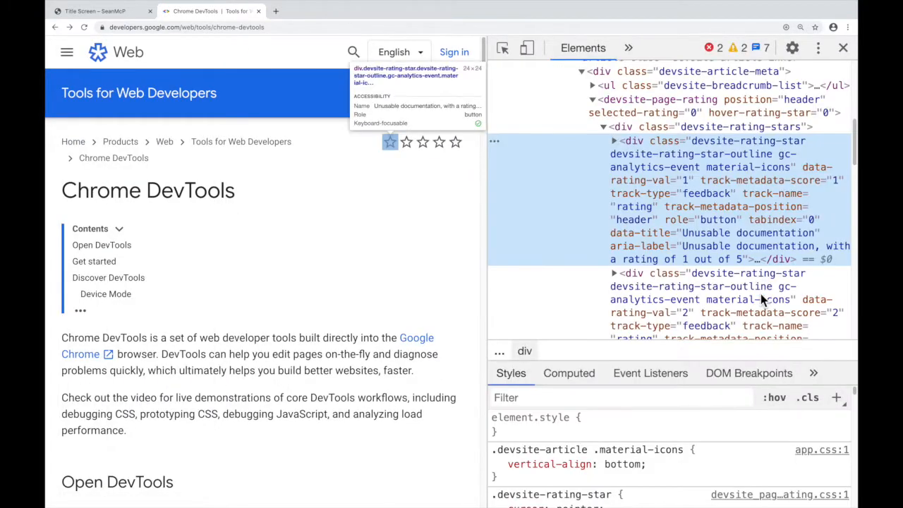
{"action": "mouse_move", "coordinate": [727, 187]}
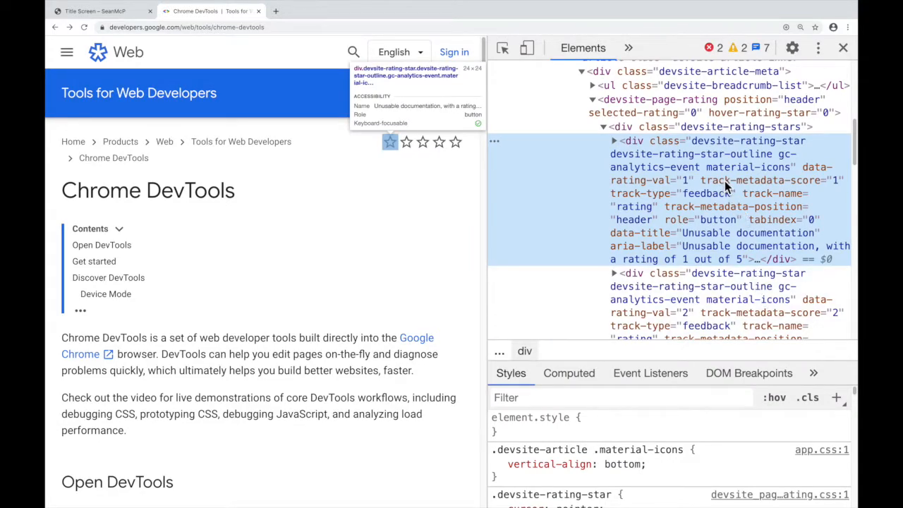
{"action": "mouse_move", "coordinate": [685, 169]}
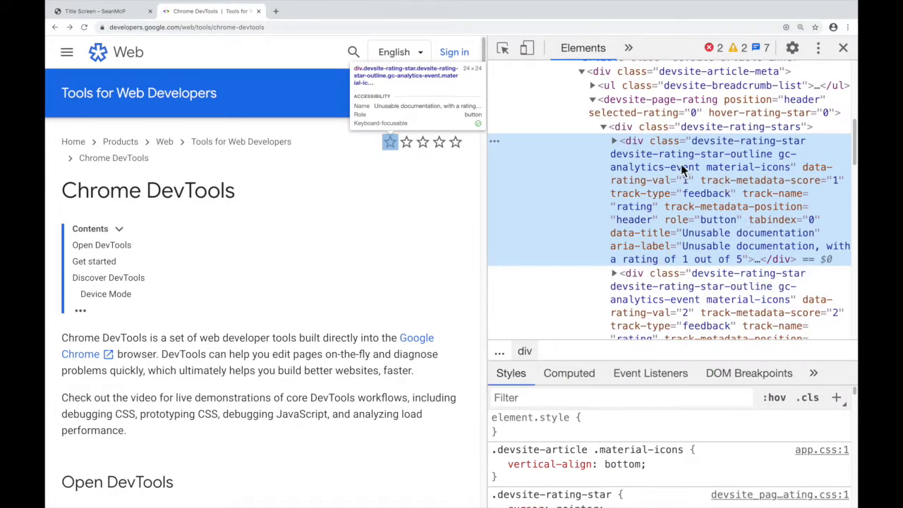
{"action": "mouse_move", "coordinate": [683, 164]}
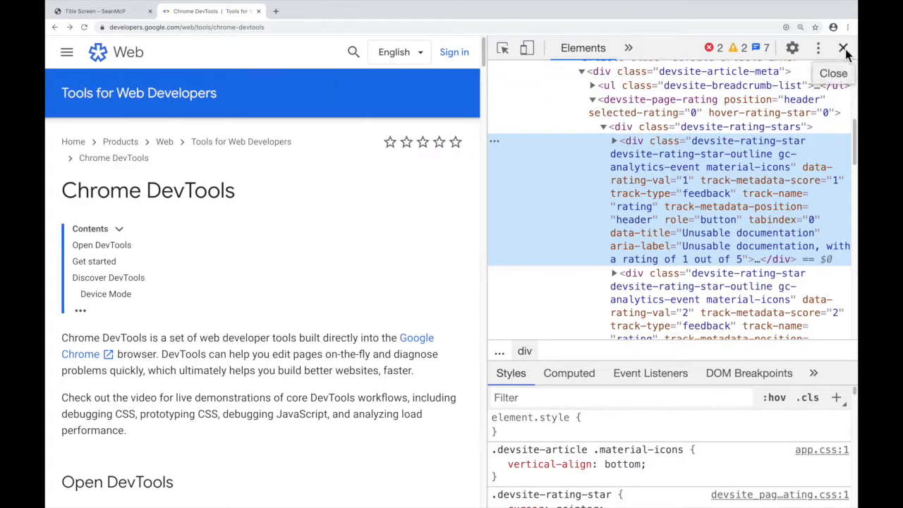
{"action": "left_click", "coordinate": [842, 47]}
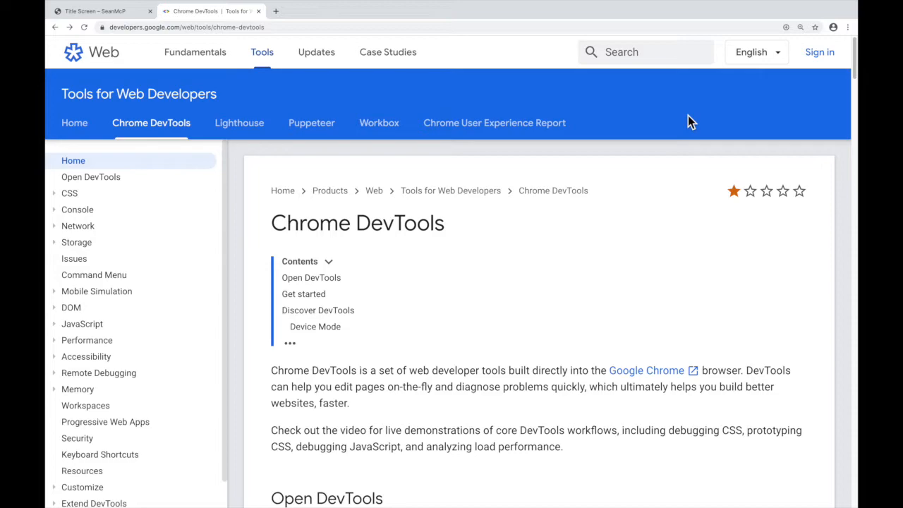
{"action": "mouse_move", "coordinate": [641, 121]}
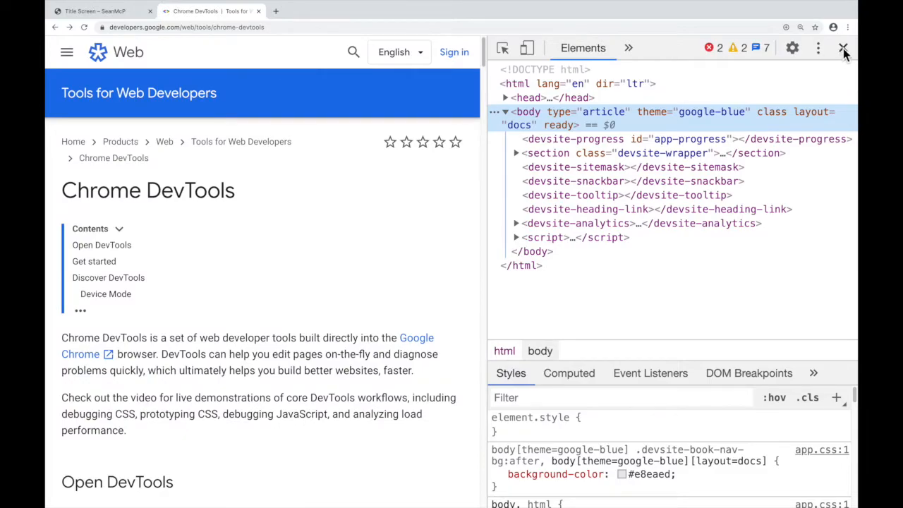
{"action": "mouse_move", "coordinate": [844, 48]}
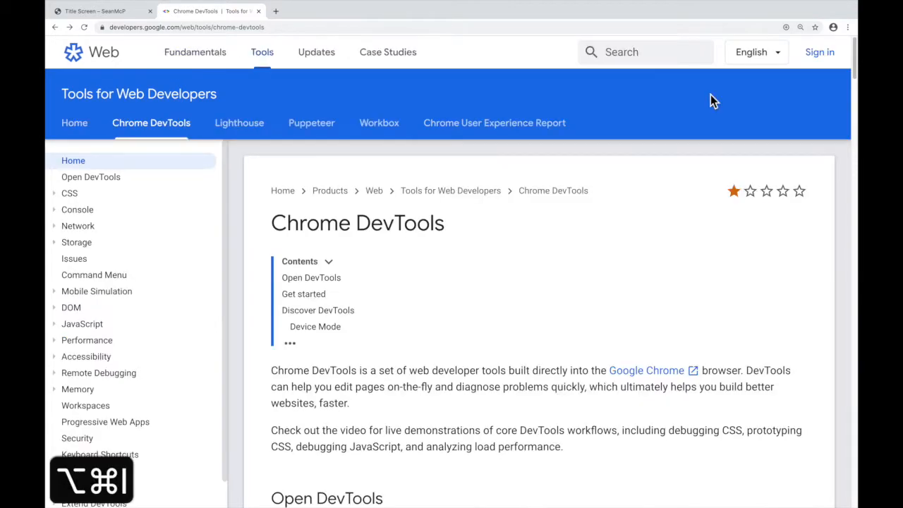
{"action": "mouse_move", "coordinate": [700, 105]}
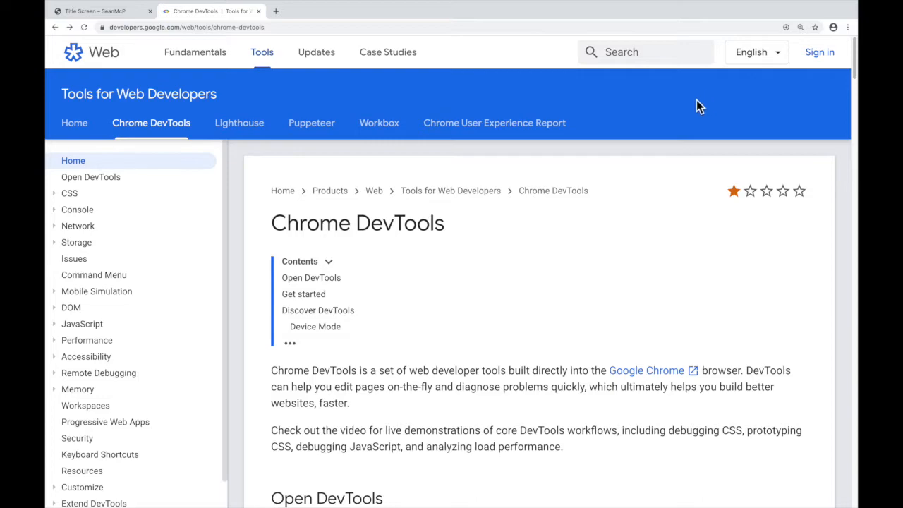
{"action": "mouse_move", "coordinate": [532, 96]}
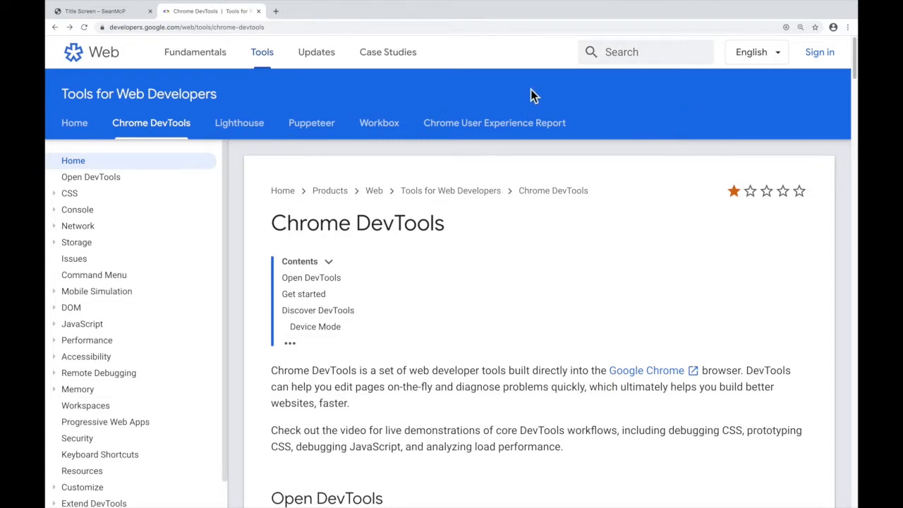
{"action": "key", "text": "F12"}
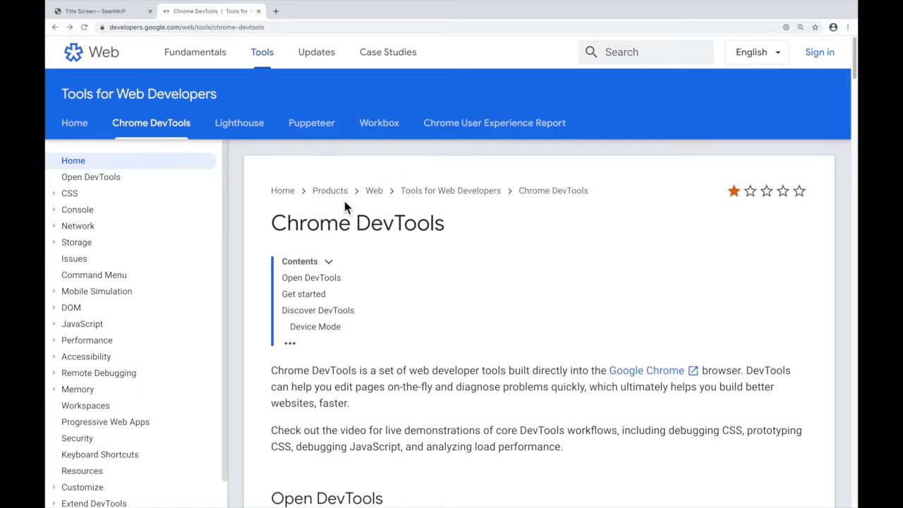
{"action": "right_click", "coordinate": [329, 191]}
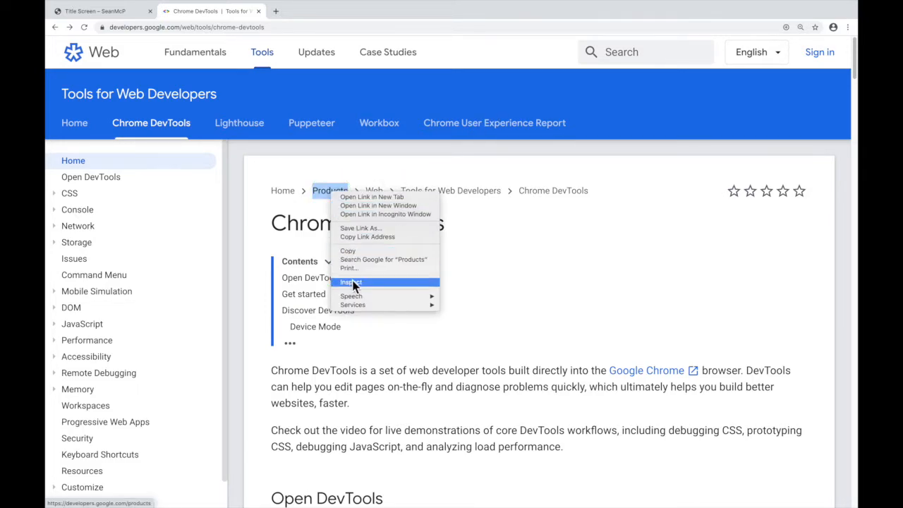
{"action": "left_click", "coordinate": [351, 282]}
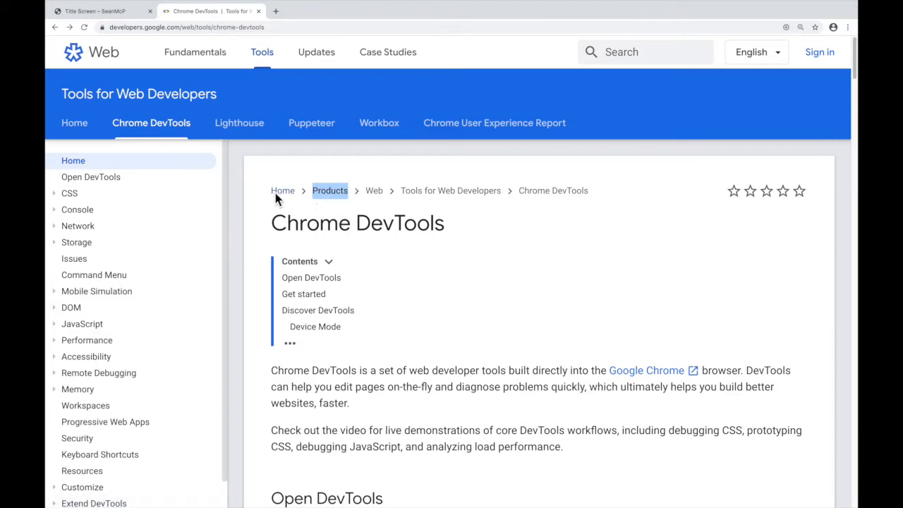
{"action": "mouse_move", "coordinate": [322, 293]}
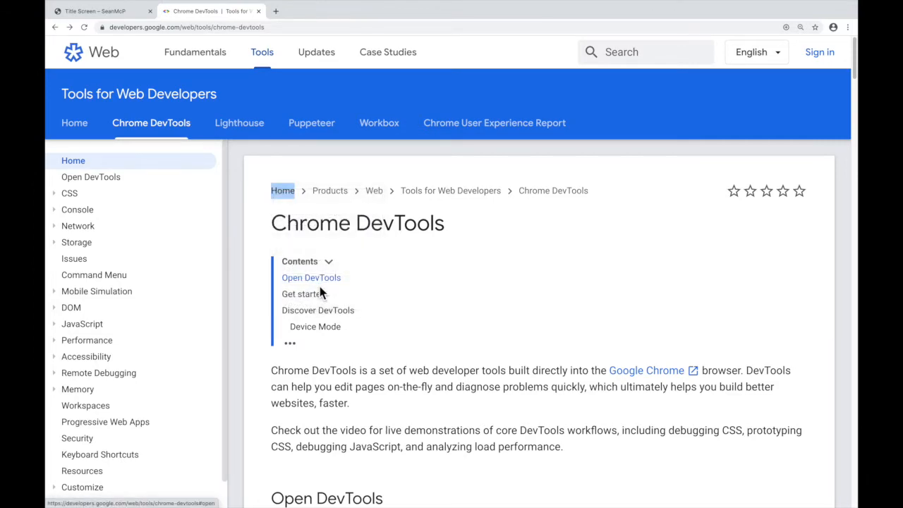